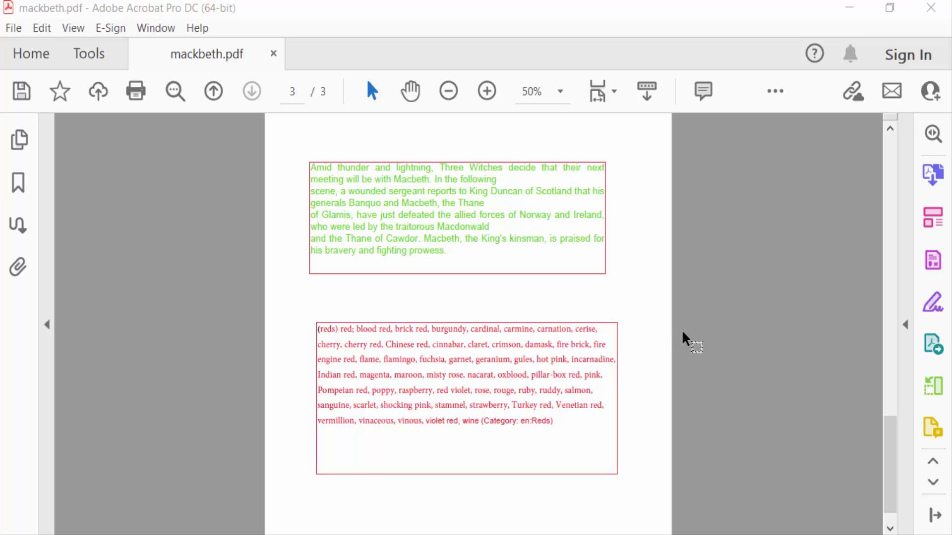
mouse_move(627, 379)
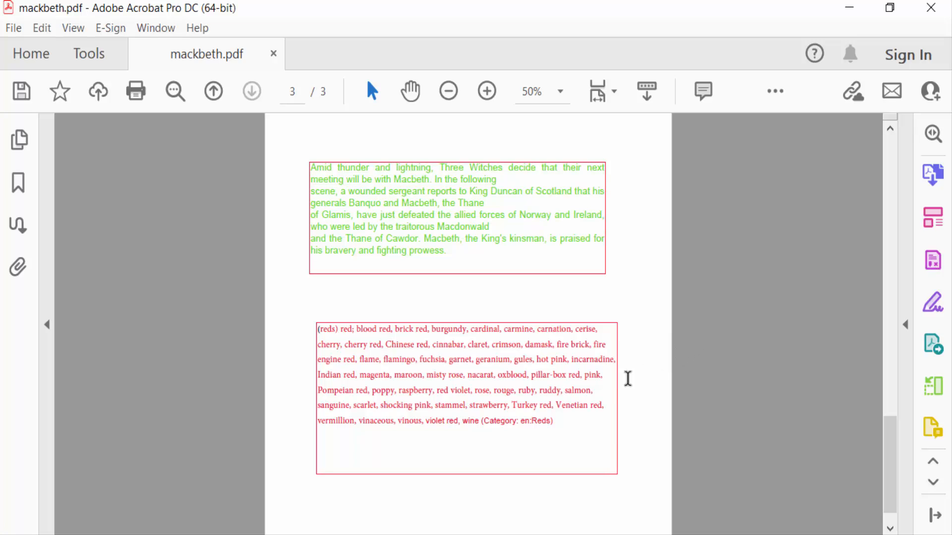
Select the green Macbeth summary text box and enter text-editing mode
click(457, 210)
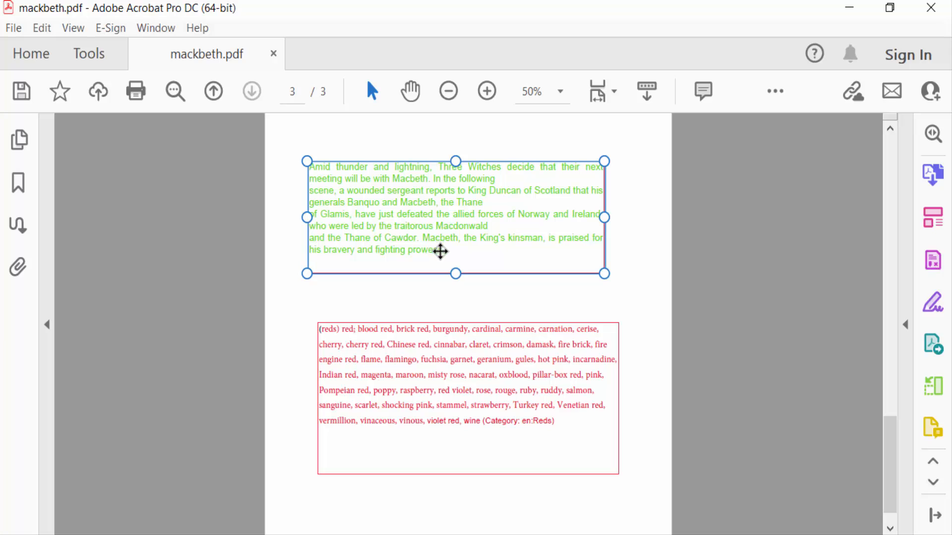
click(88, 53)
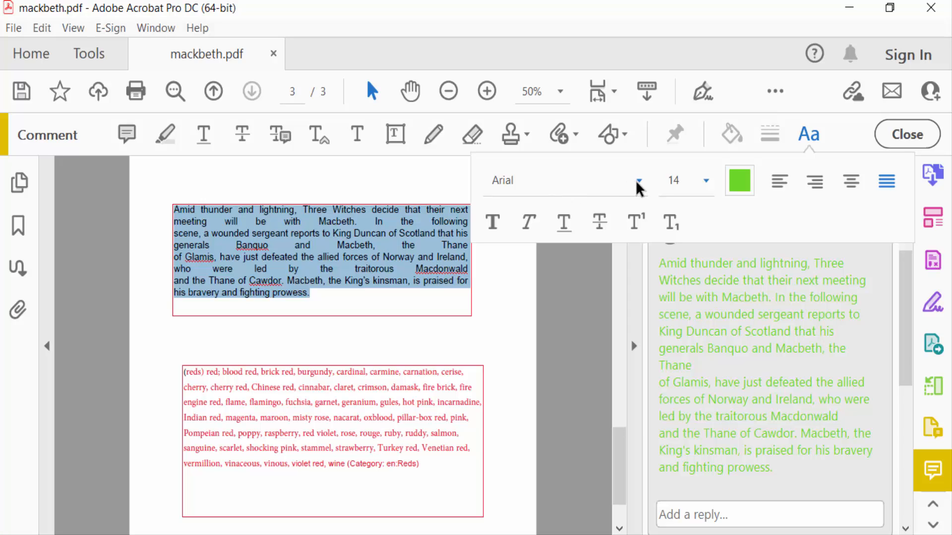
Restyle the Macbeth summary text in red Helvetica instead of green Arial
click(637, 181)
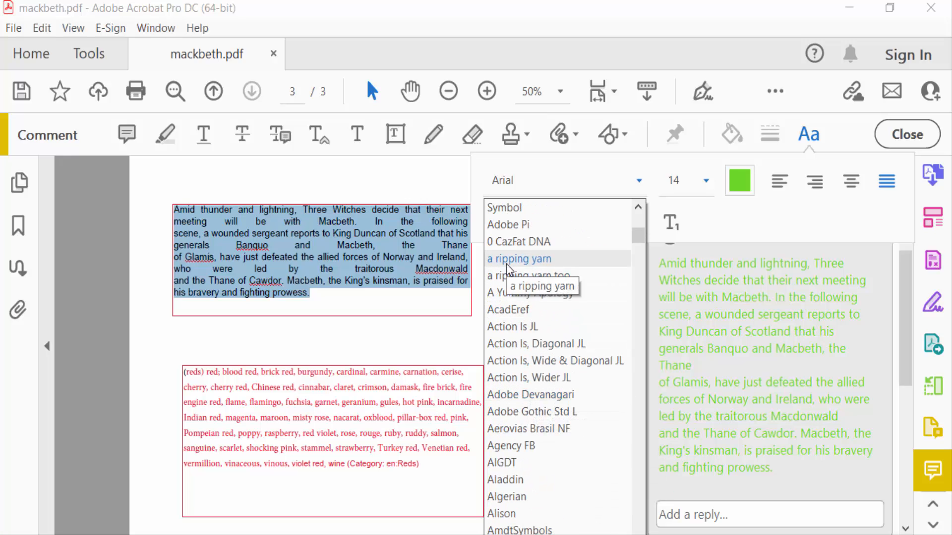
click(506, 224)
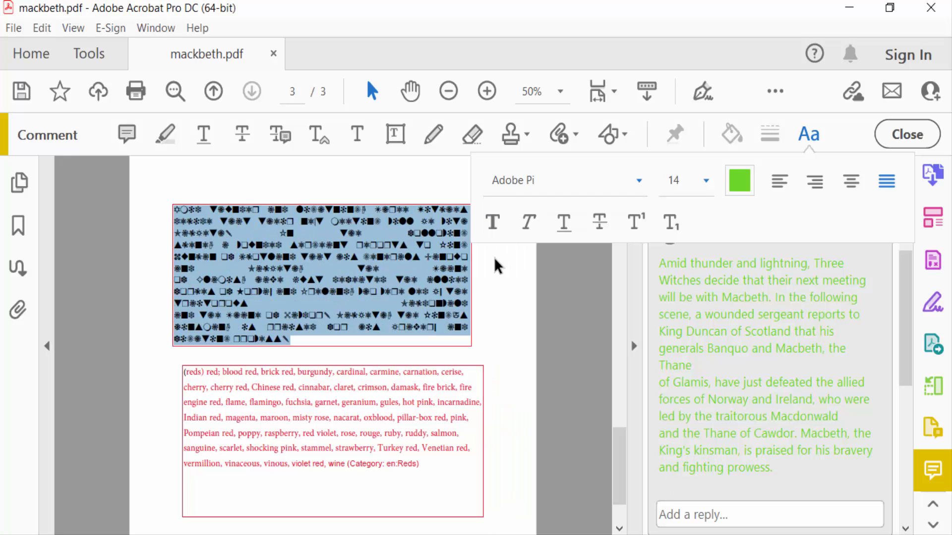
mouse_move(643, 185)
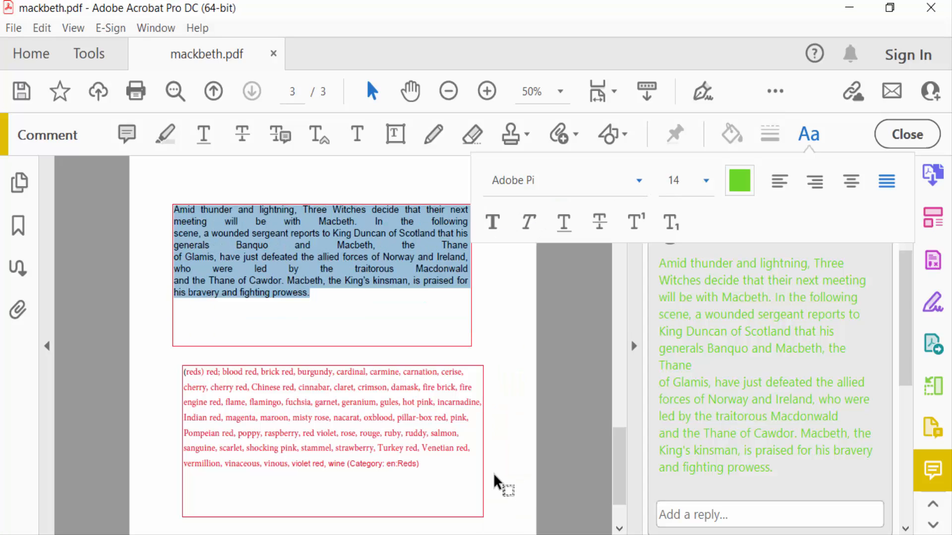
click(564, 180)
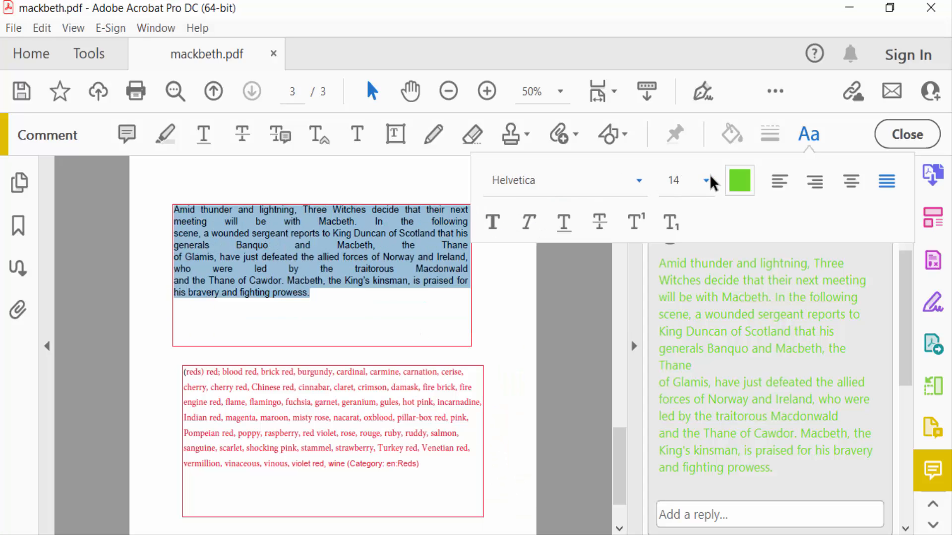
click(737, 180)
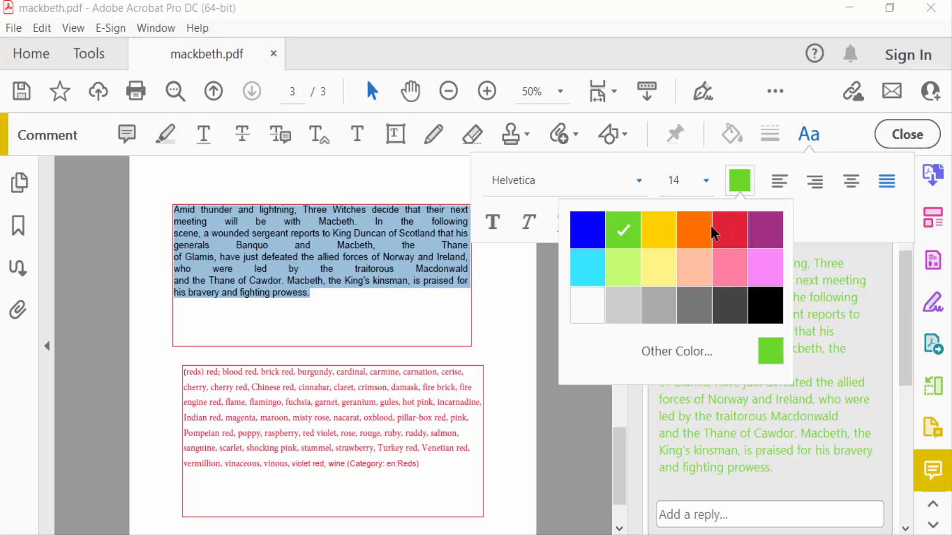
click(729, 229)
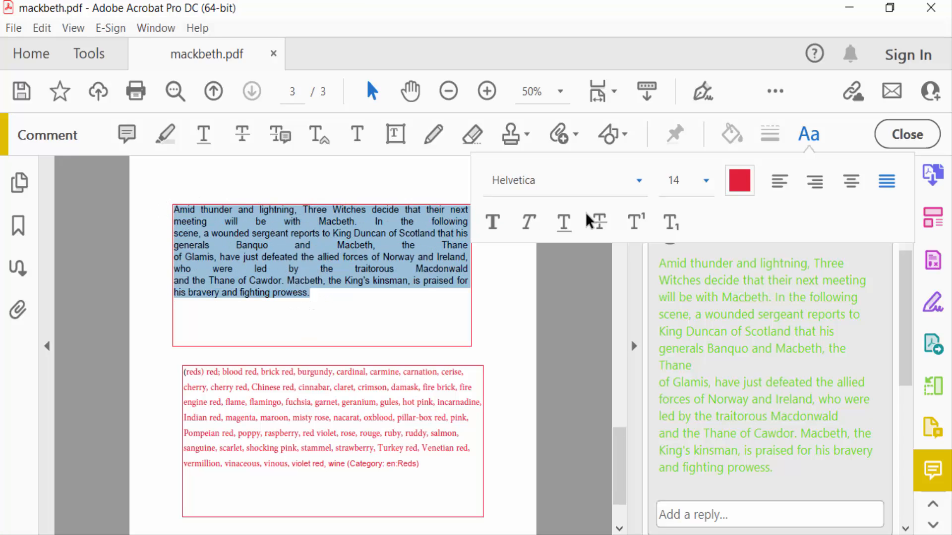
click(637, 180)
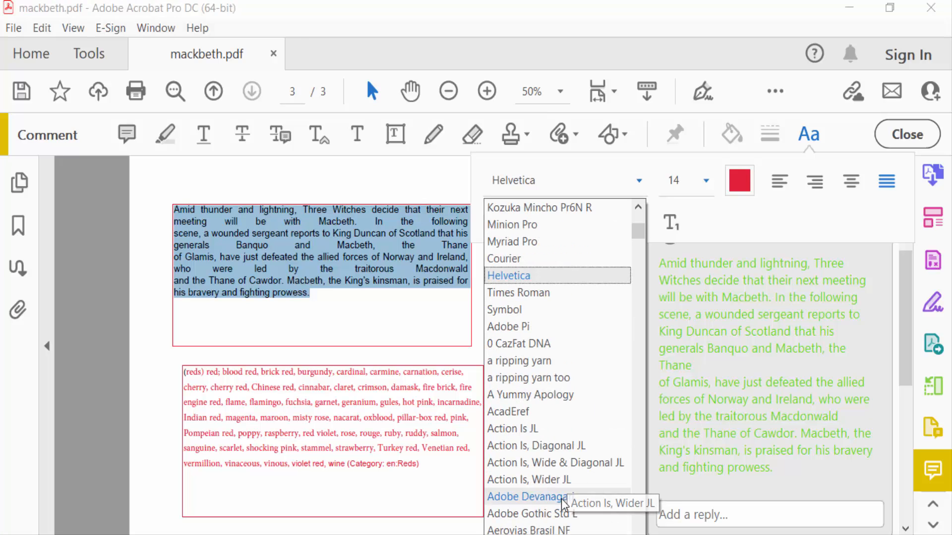
click(511, 242)
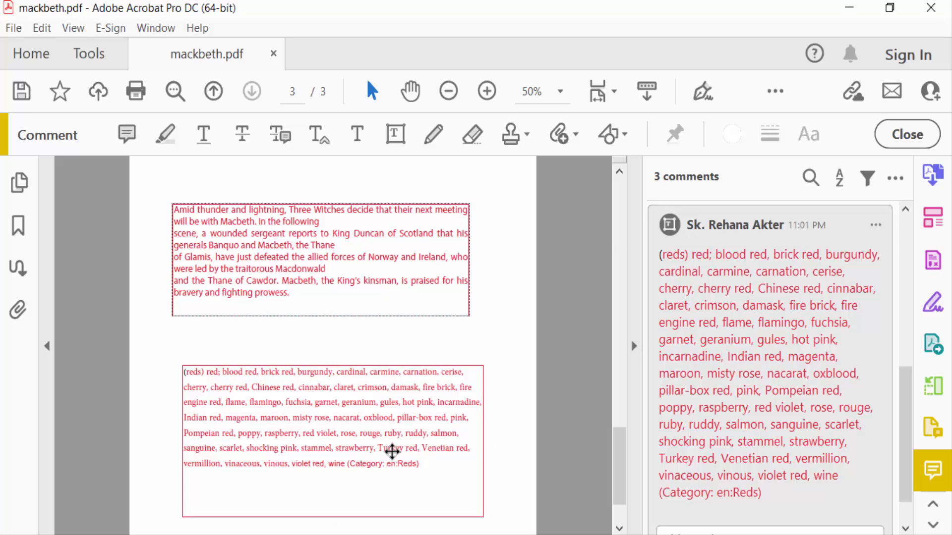
Restyle the second text box's text in green Alison script font
click(808, 134)
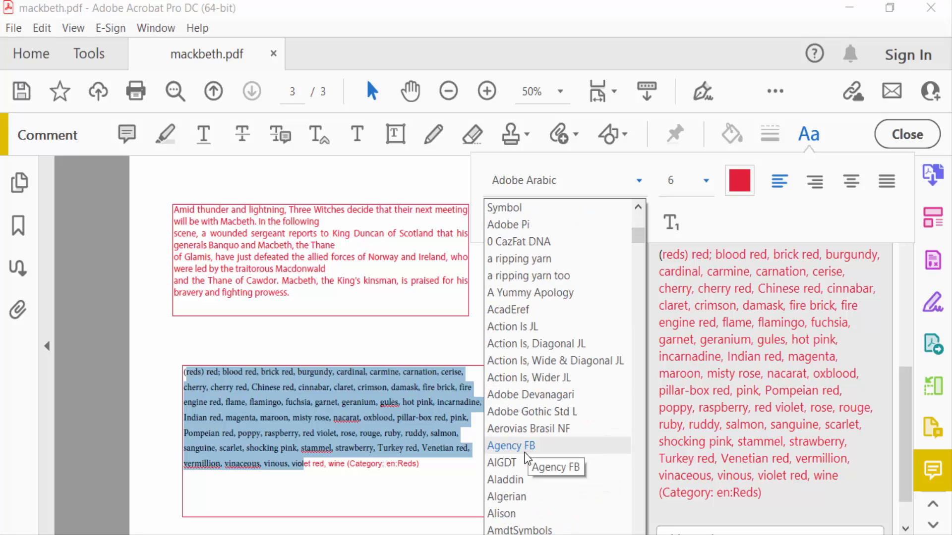
click(501, 513)
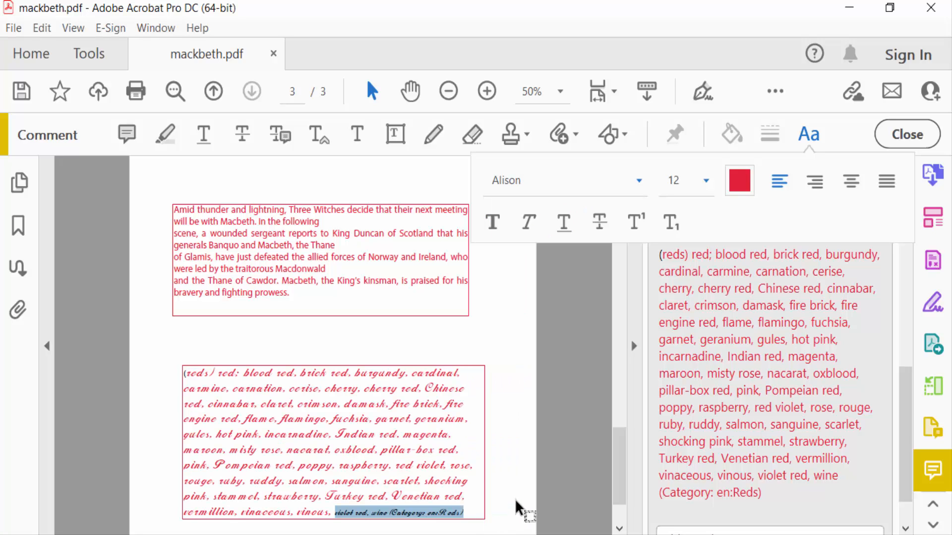
click(739, 180)
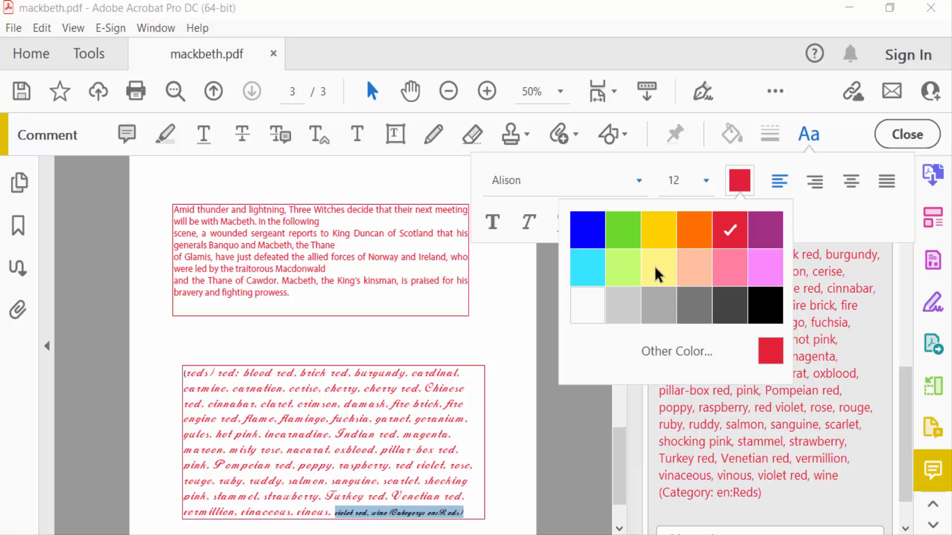
click(586, 267)
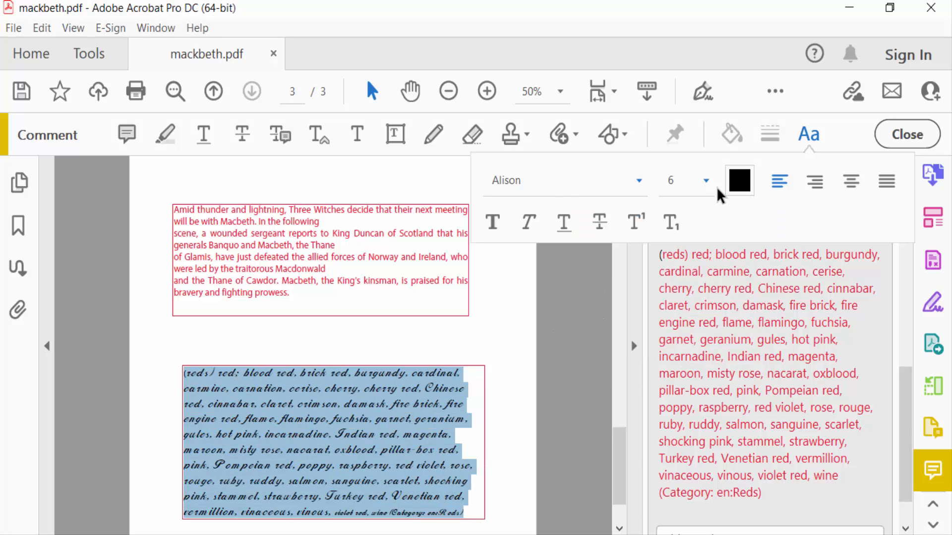
click(738, 181)
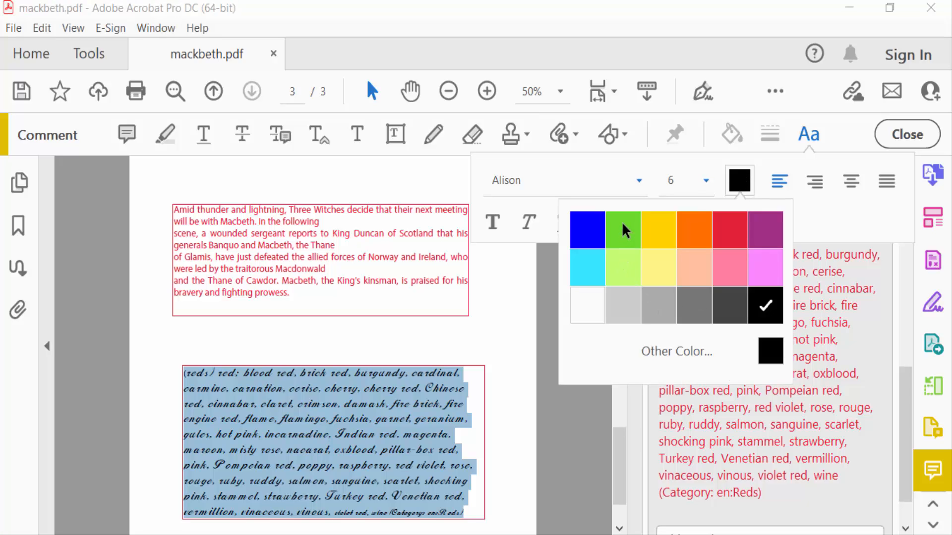
click(621, 229)
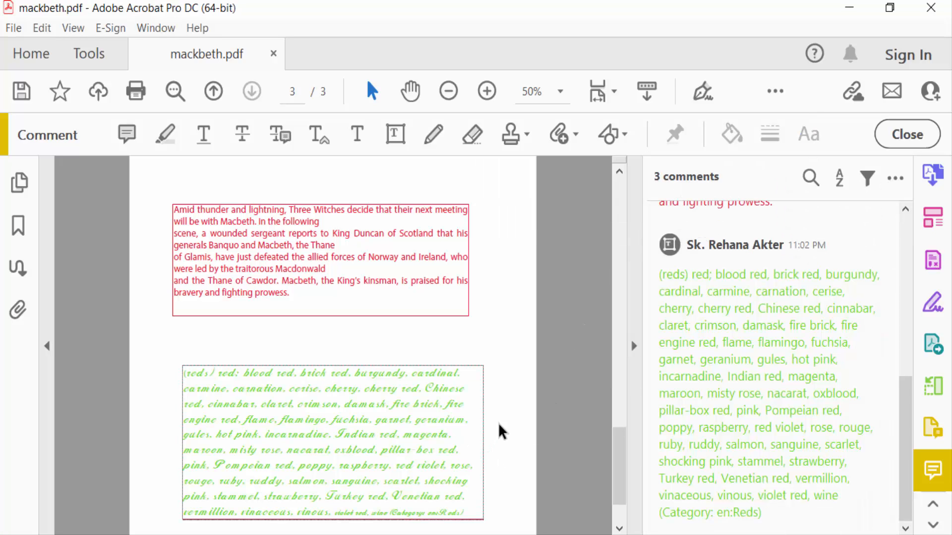
Close the Comment toolbar, bring up Save As with recent folders, then cancel it
click(907, 134)
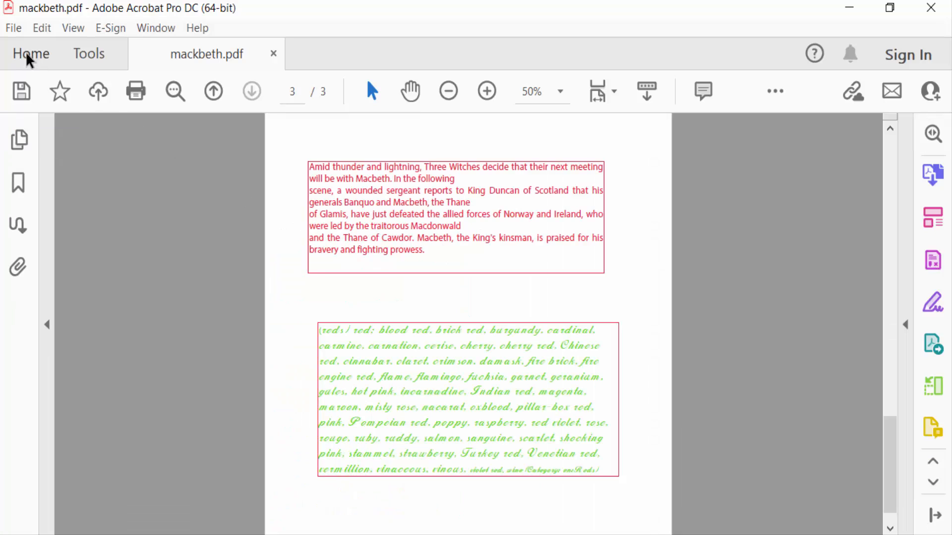
click(12, 28)
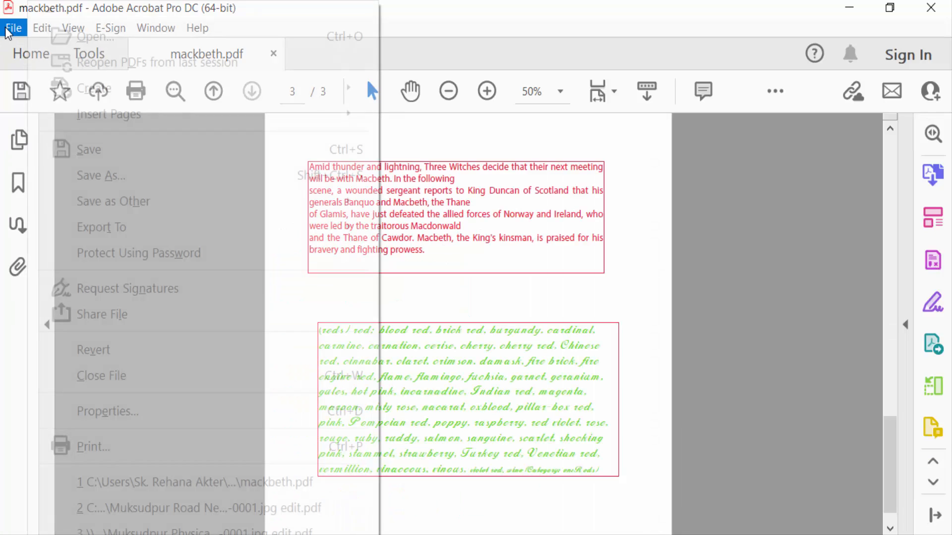
click(101, 176)
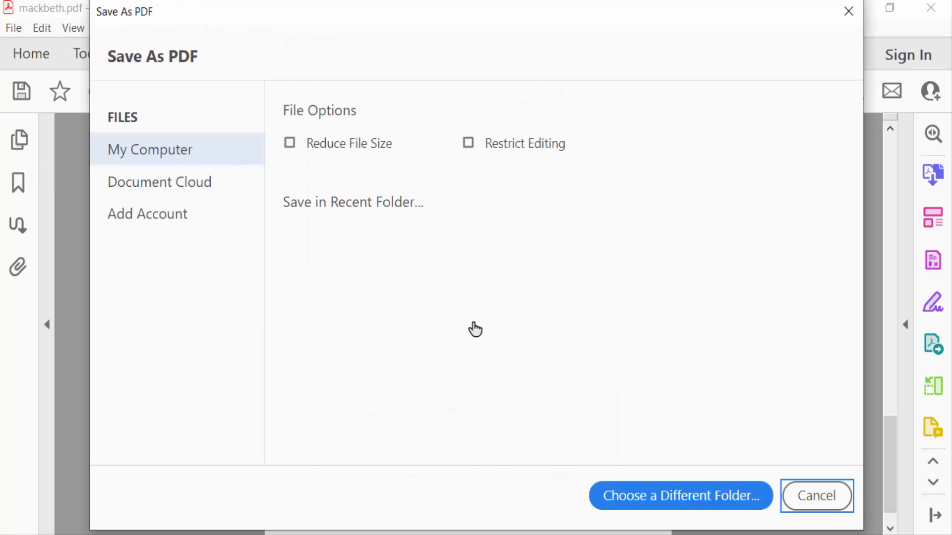
click(353, 202)
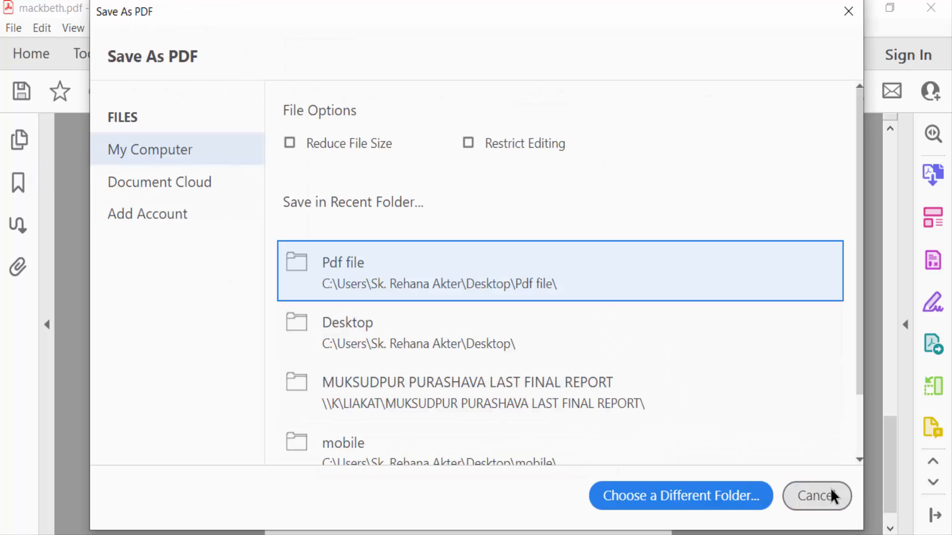
click(816, 495)
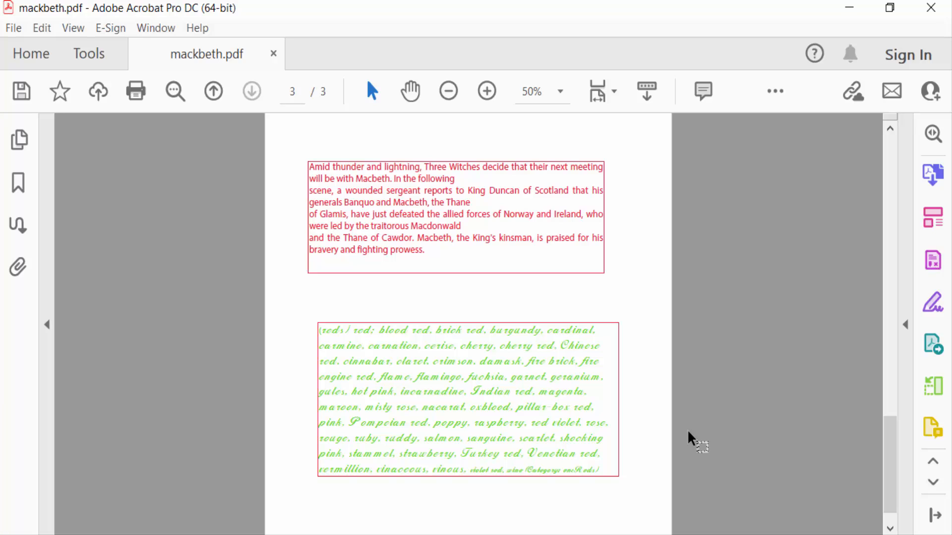